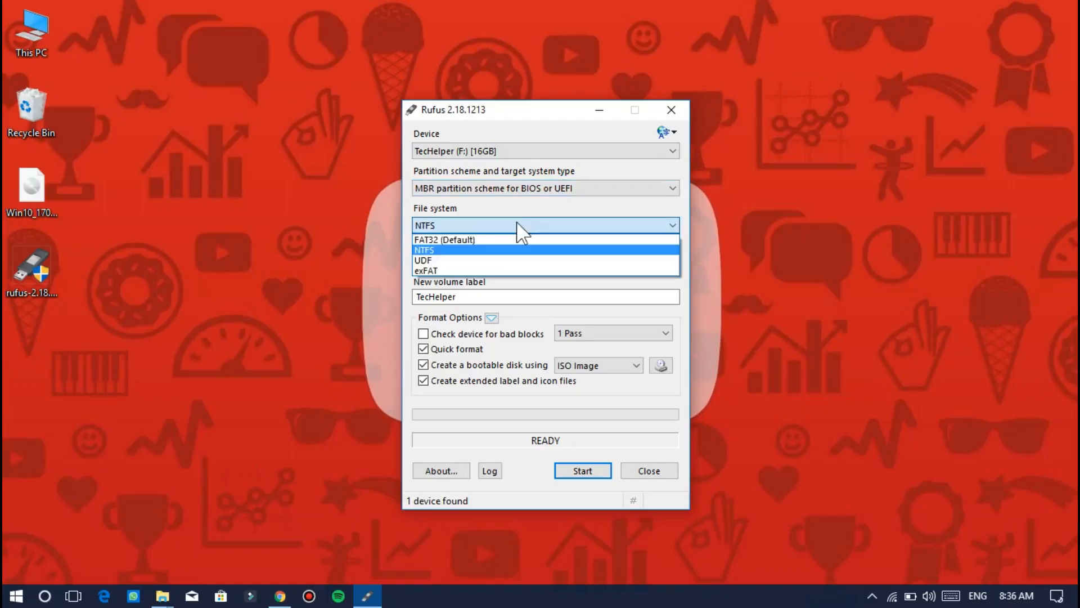
Choose NTFS as the USB drive's file system in Rufus
click(423, 250)
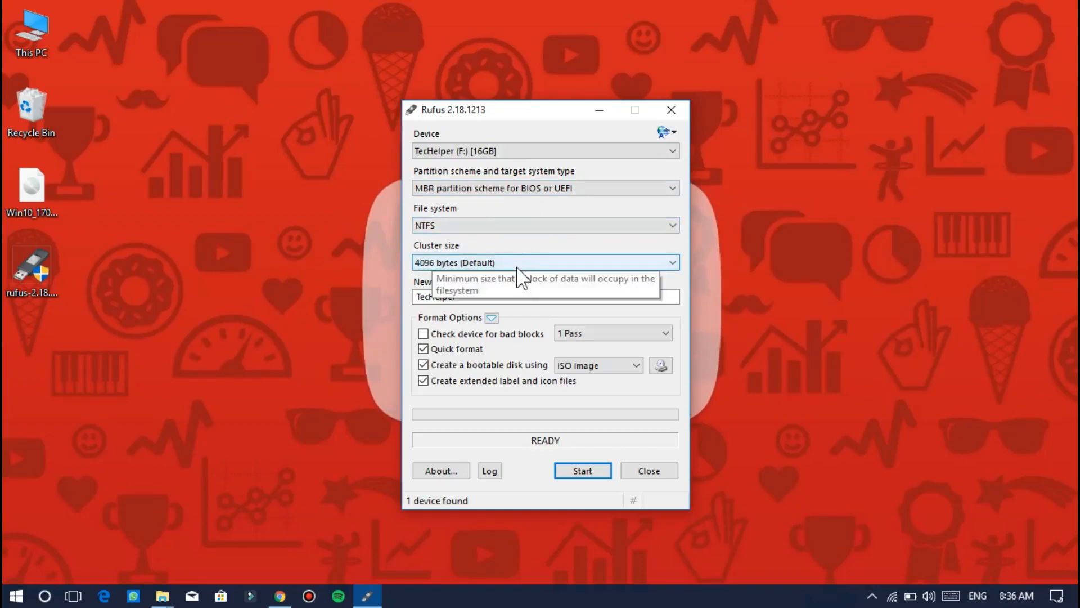
click(278, 595)
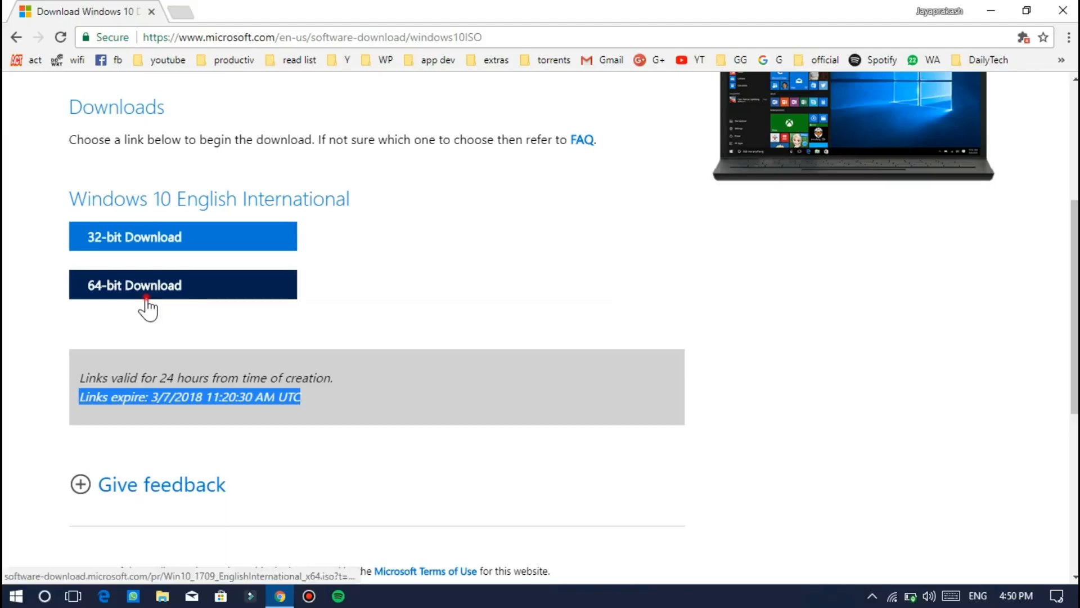
Start downloading the 4.38 GB 64-bit Windows 10 English International ISO
click(182, 284)
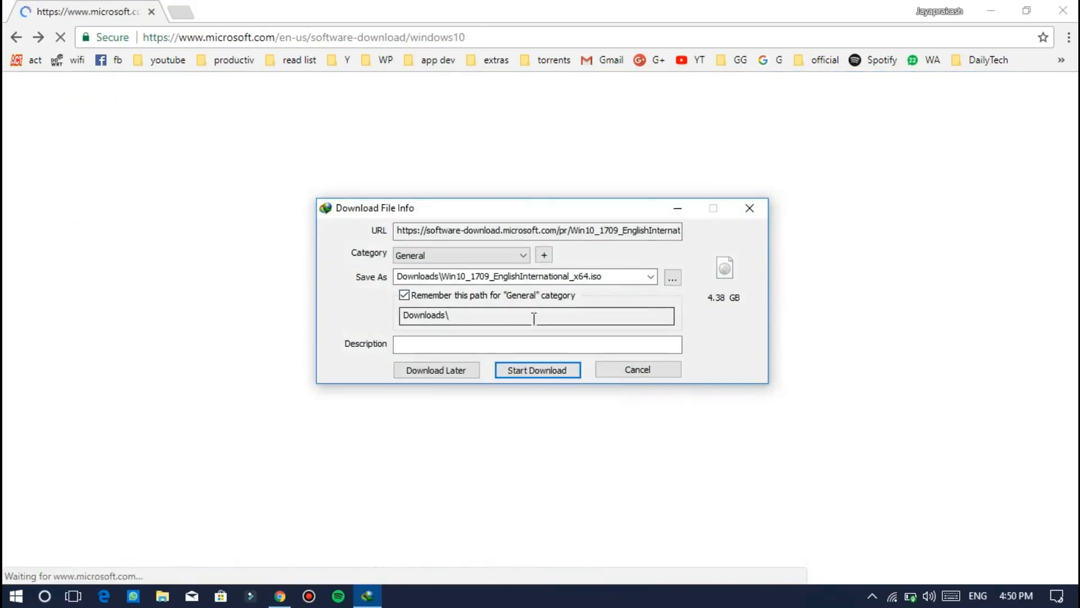
click(537, 371)
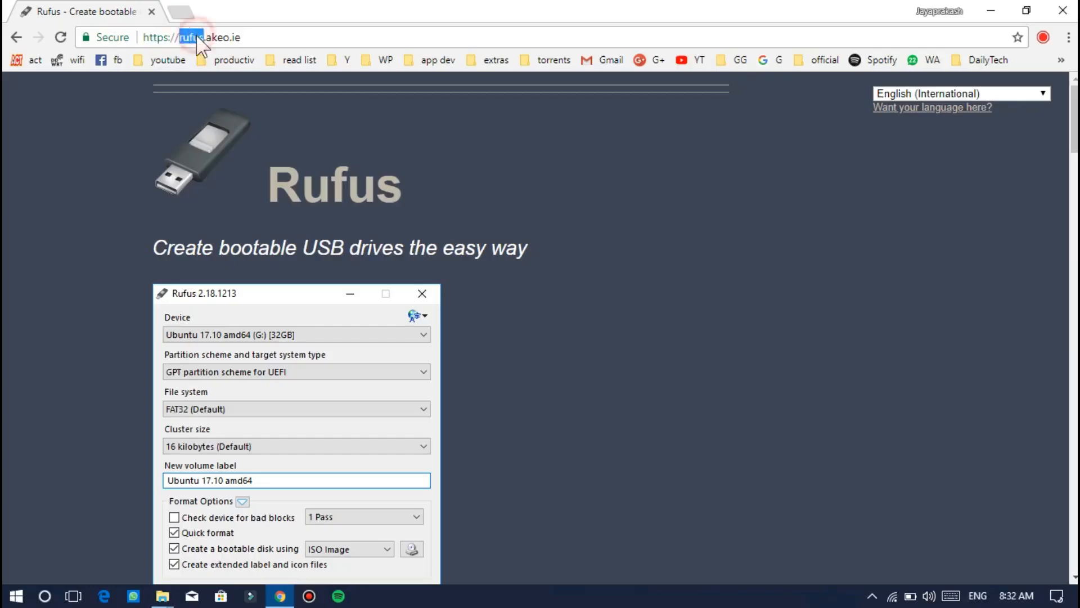
mouse_move(279, 204)
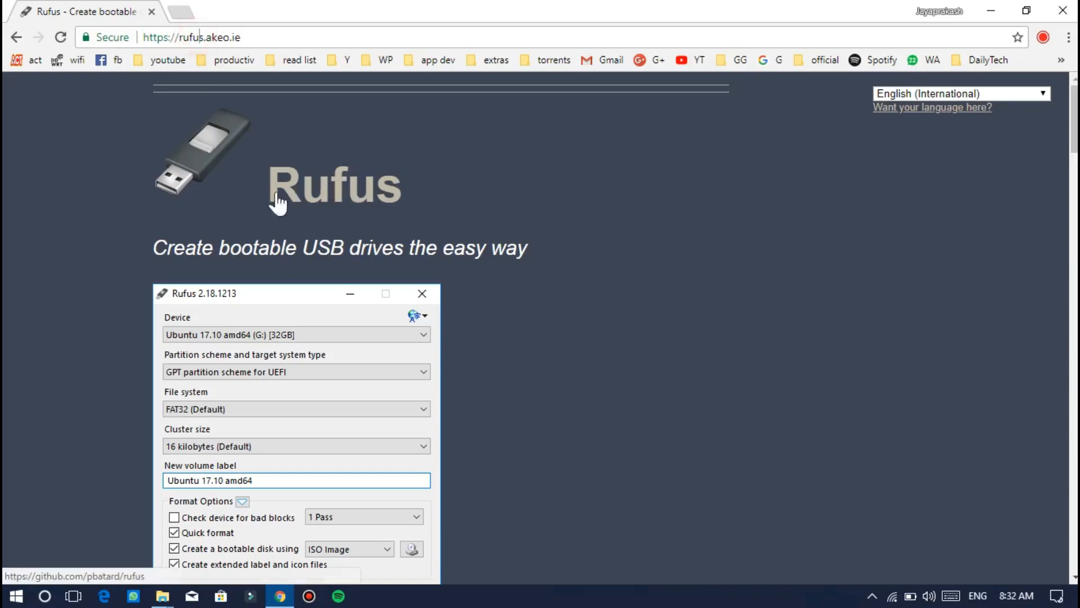
Download rufus-2.18.exe (945 KB) from the Rufus site's Download section
scroll(down, 3)
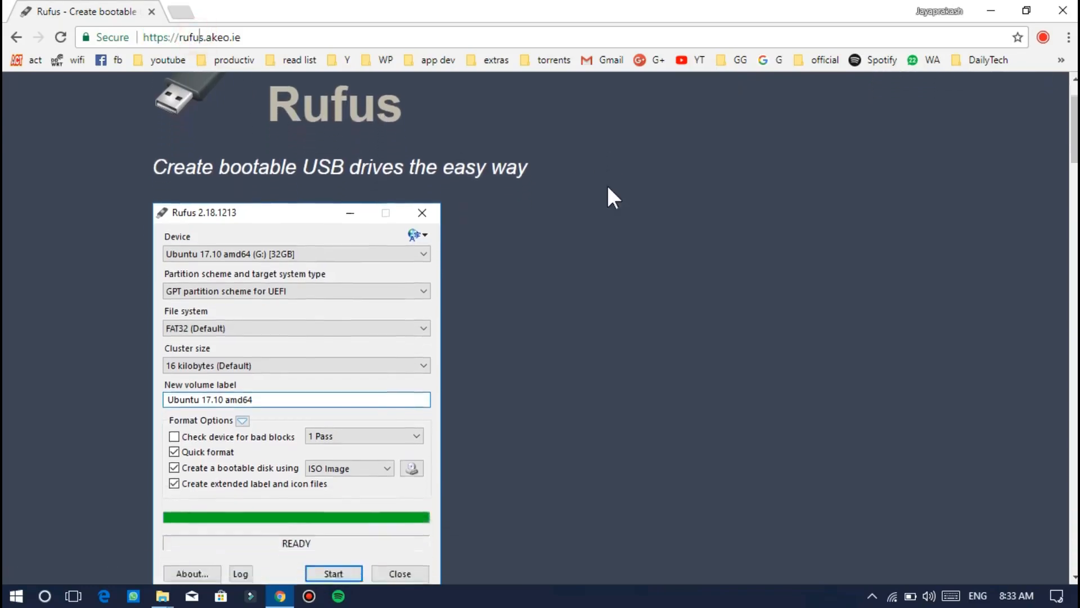
scroll(down, 3)
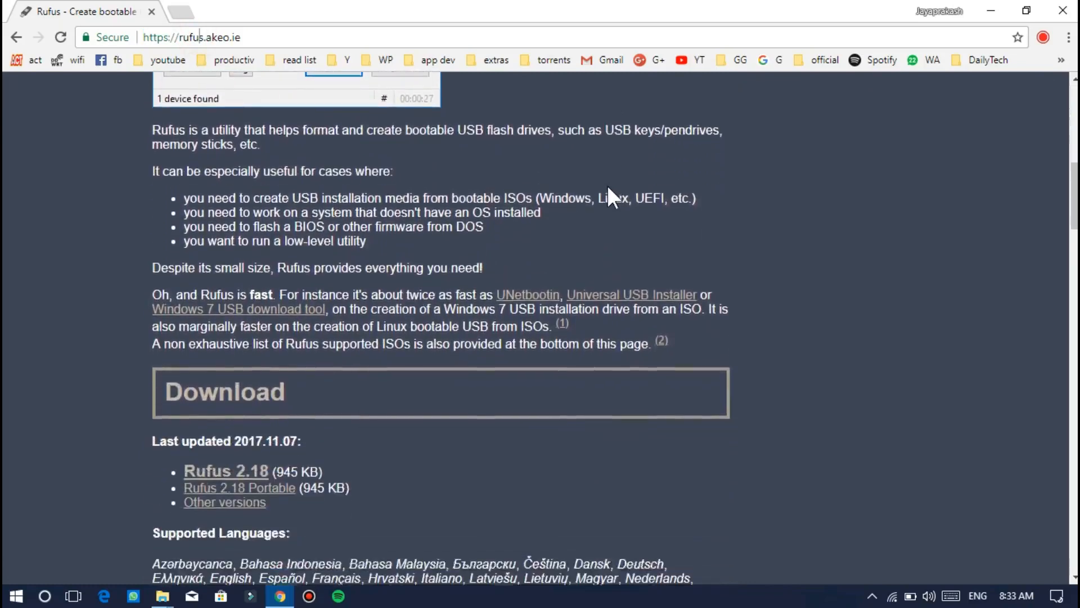
scroll(down, 3)
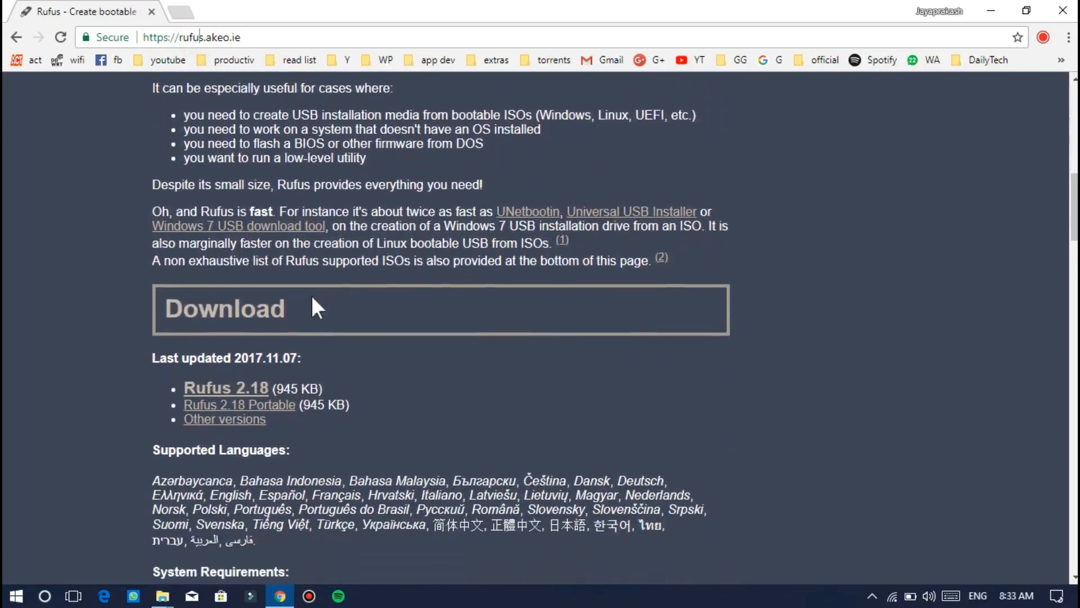
mouse_move(225, 387)
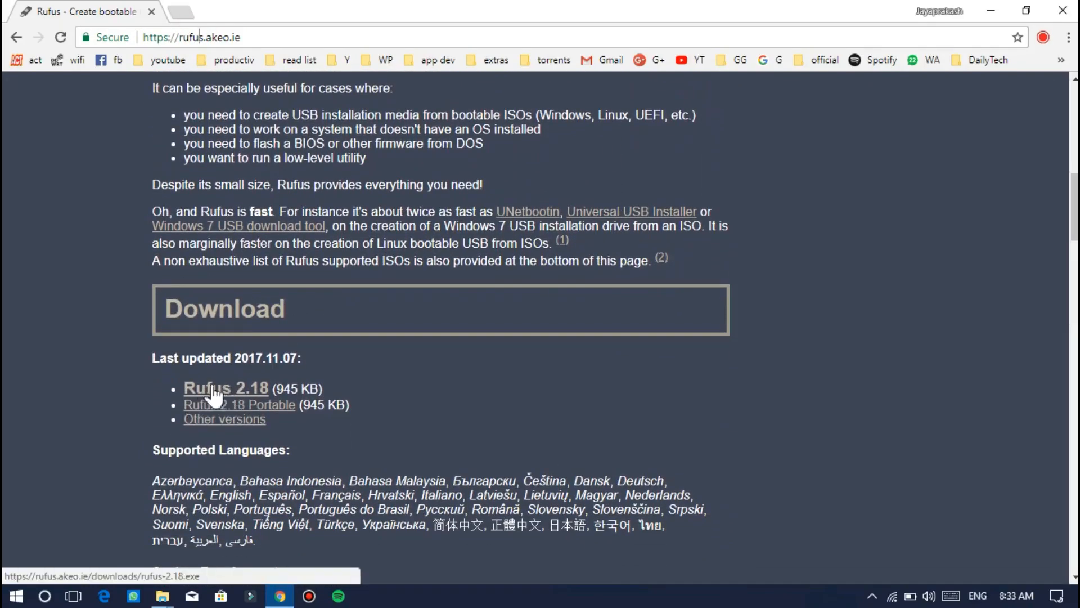
mouse_move(234, 393)
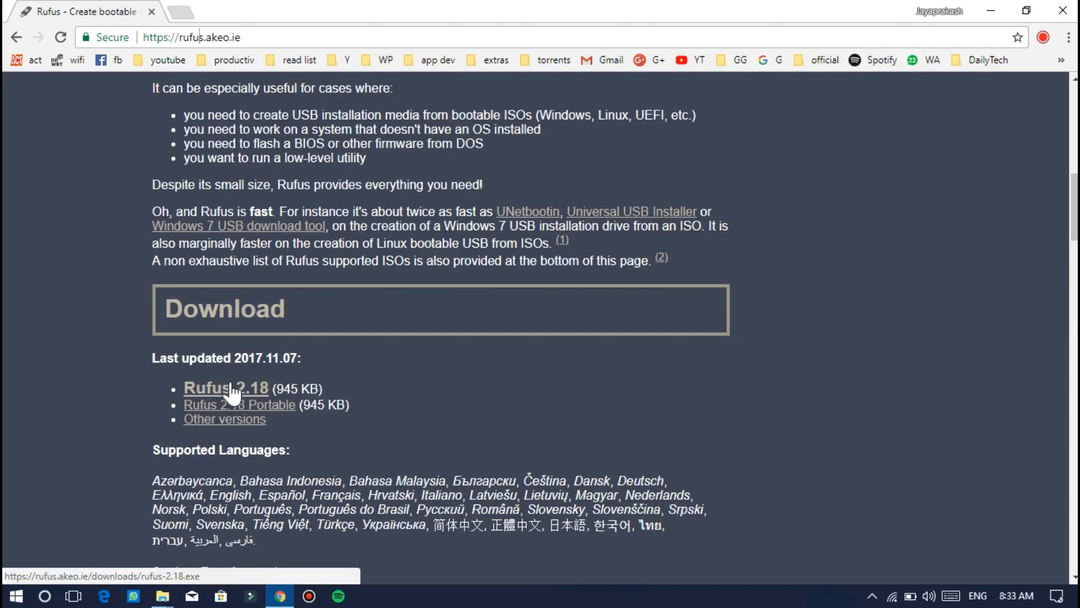
click(225, 387)
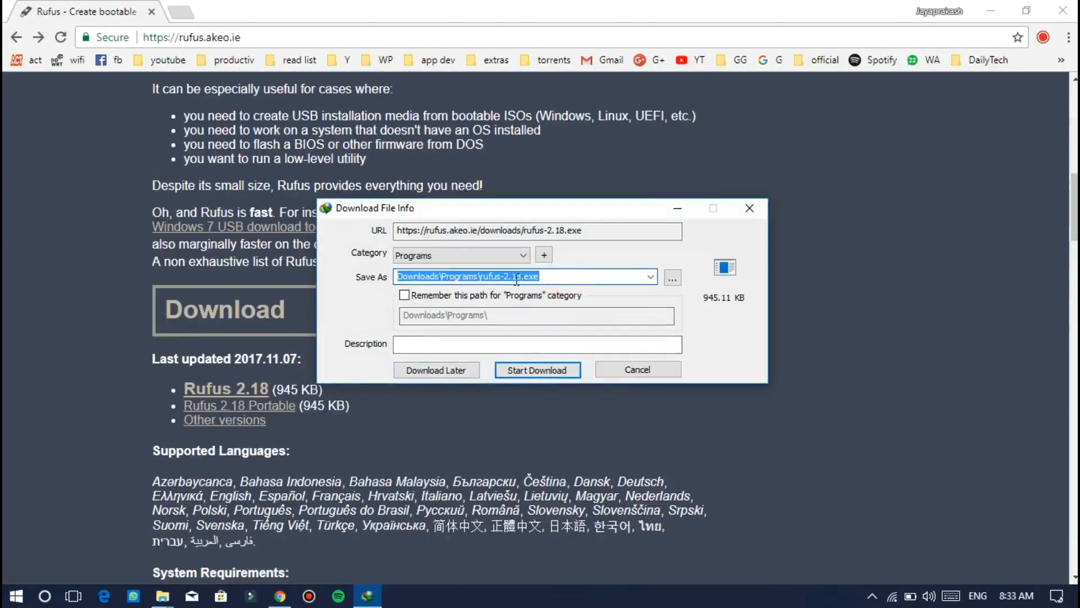
mouse_move(710, 318)
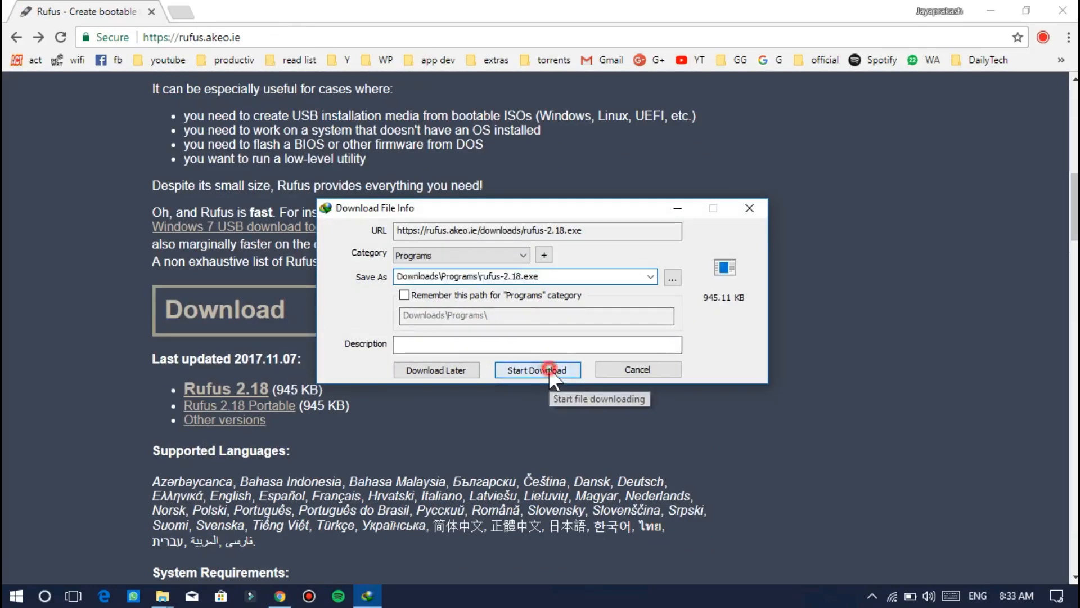
click(537, 369)
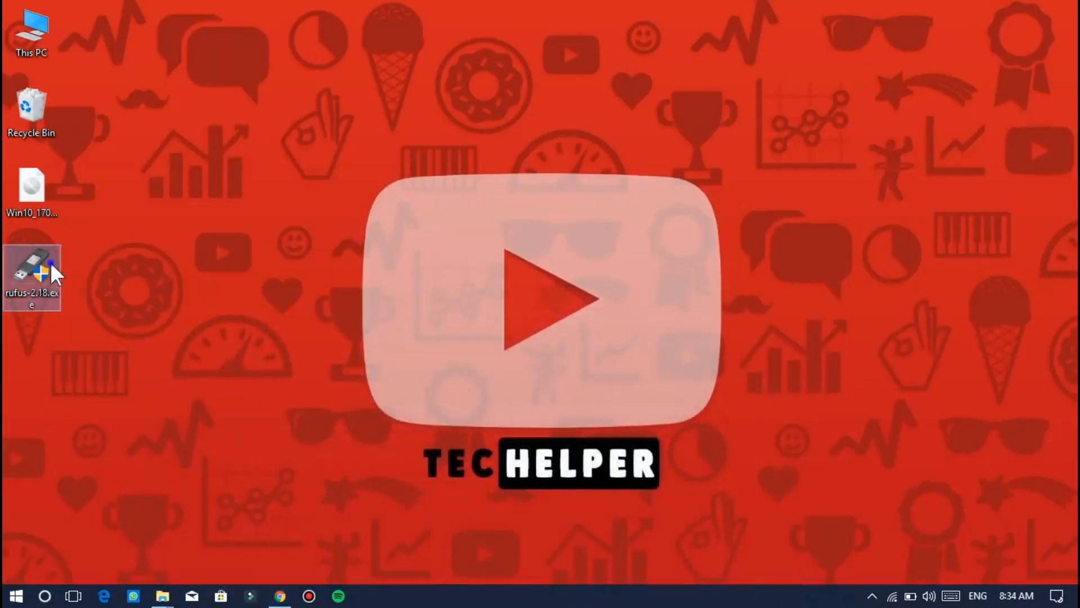
Launch rufus-2.18.exe with UAC approval, declining online update checks, and position its window
right_click(31, 275)
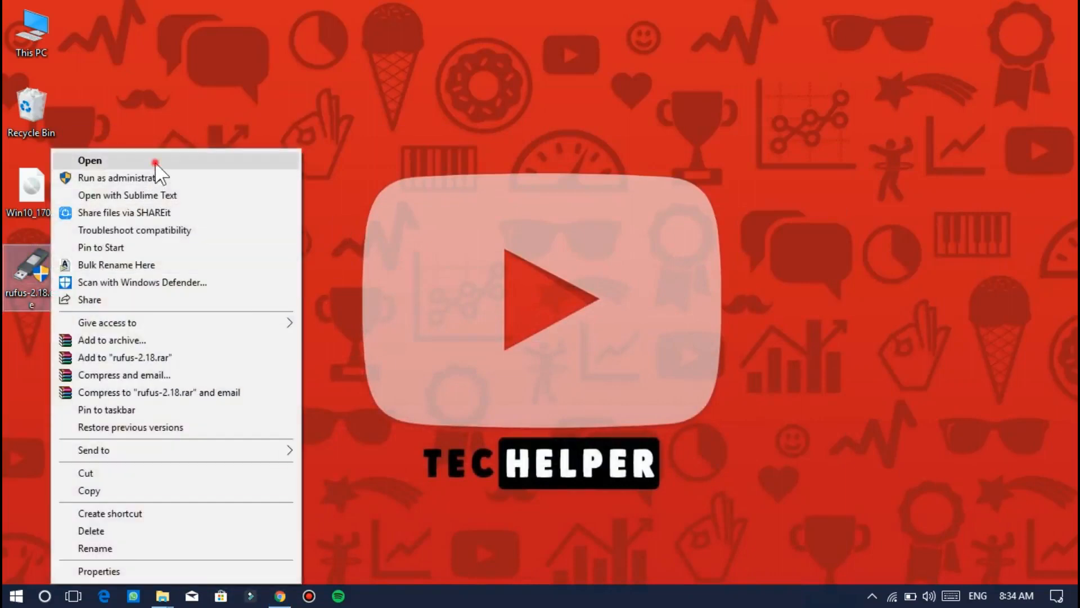
click(122, 176)
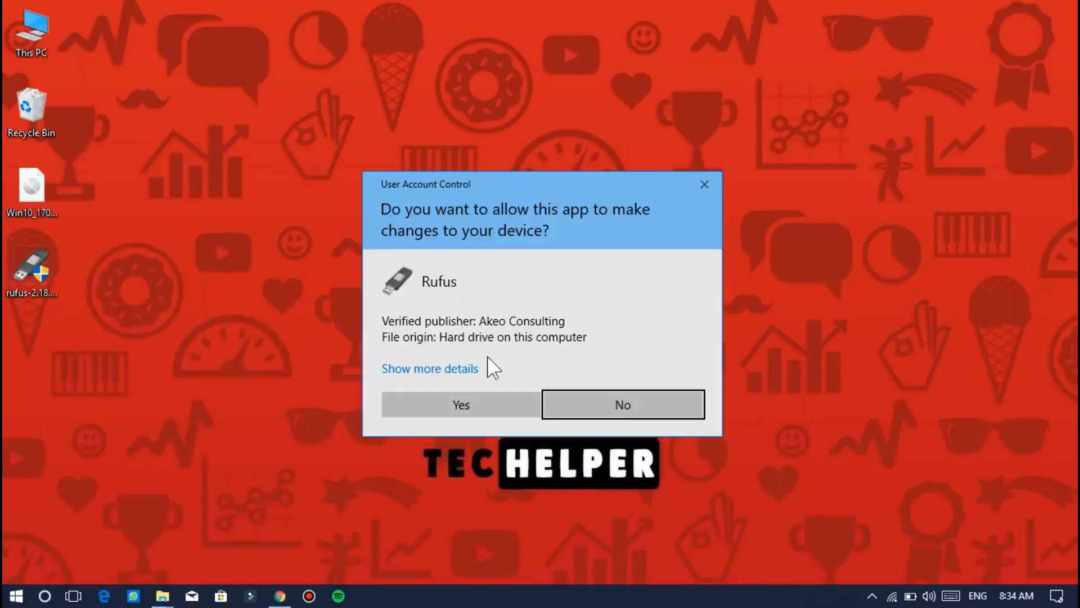
click(461, 404)
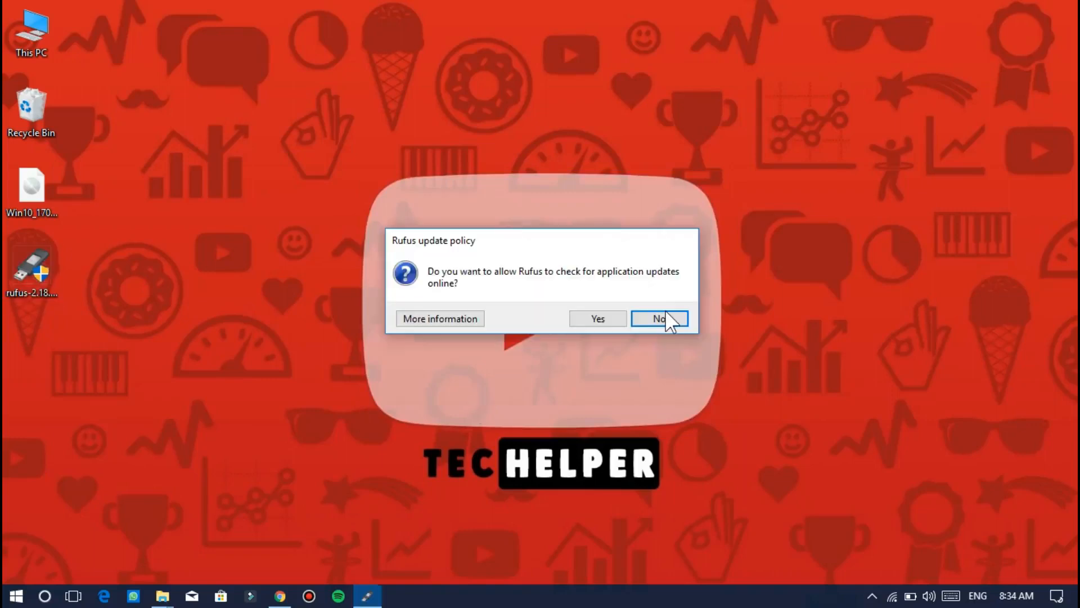
click(658, 318)
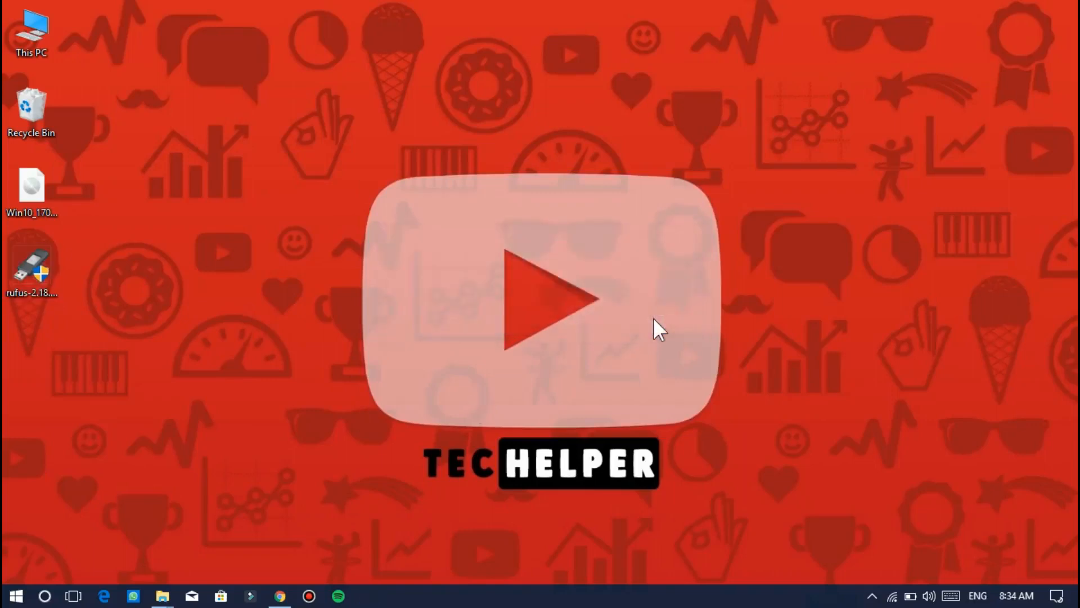
double_click(31, 262)
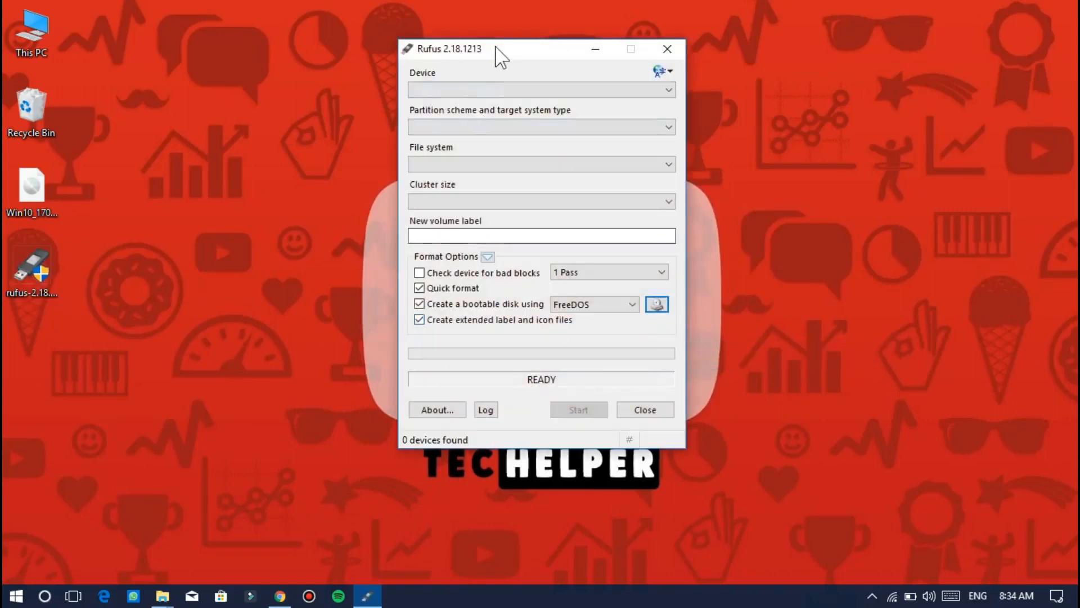
drag(499, 48, 514, 109)
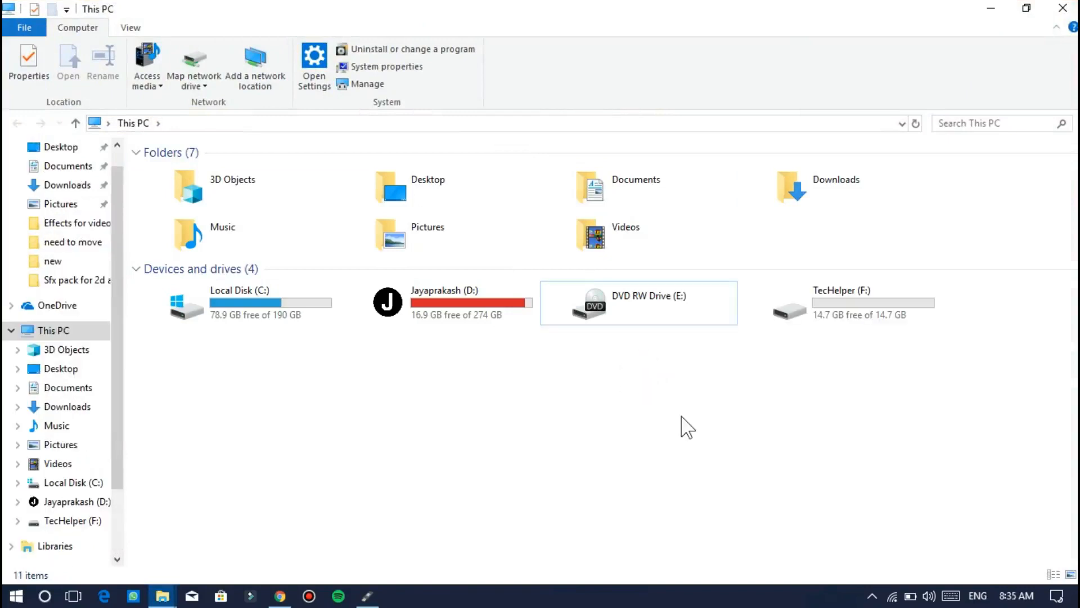
mouse_move(797, 324)
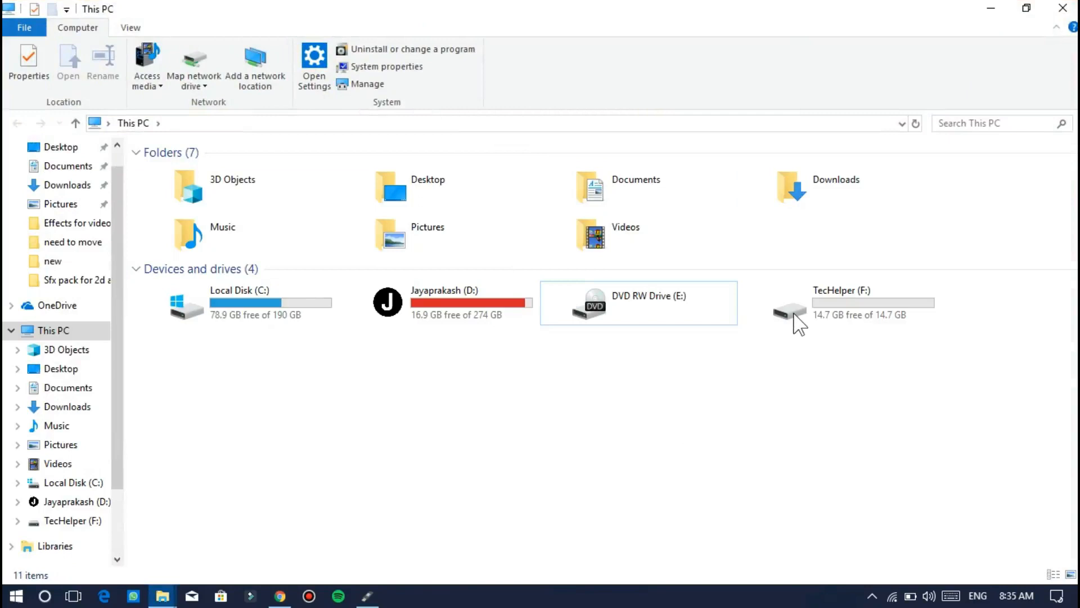
Select the empty 14.7 GB TecHelper (F:) pen drive in This PC
click(805, 306)
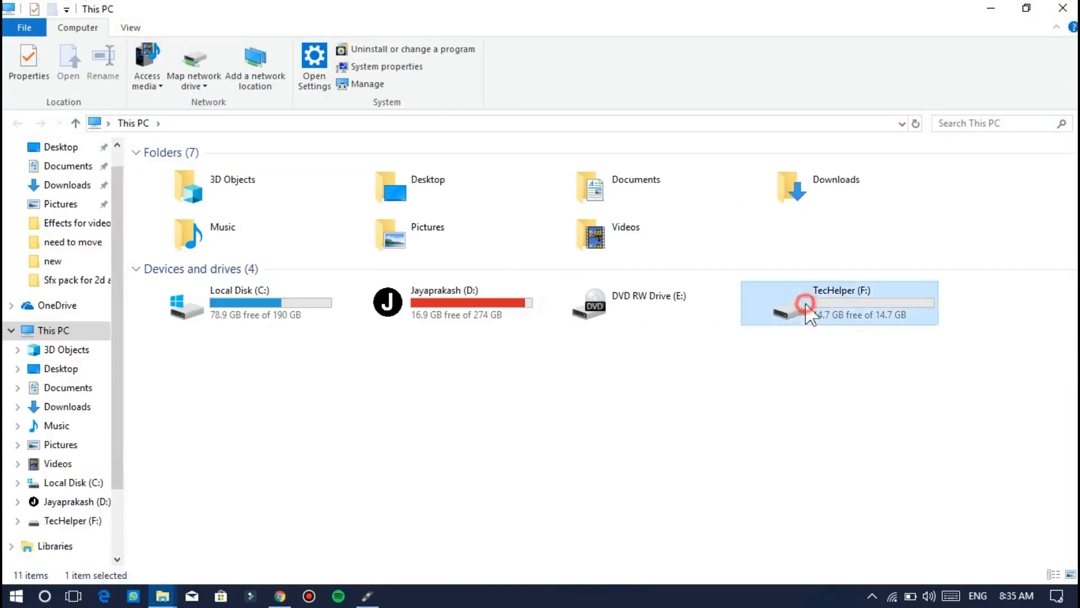
click(805, 305)
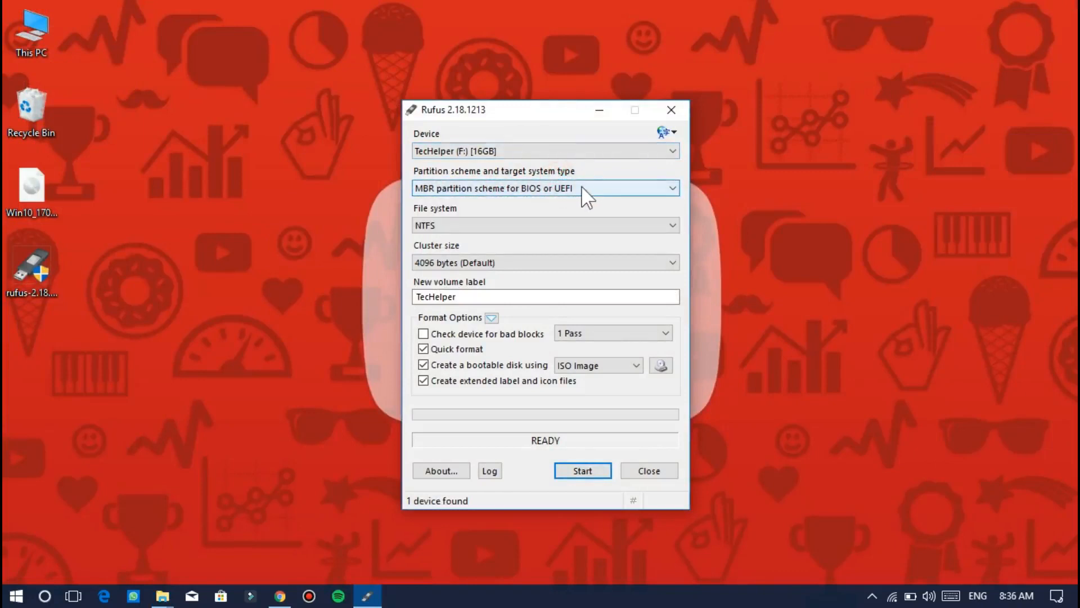
Load Win10_1709_EnglishInternational_x64.iso from the Desktop as the Rufus source image
click(545, 225)
text(windows 10 usb)
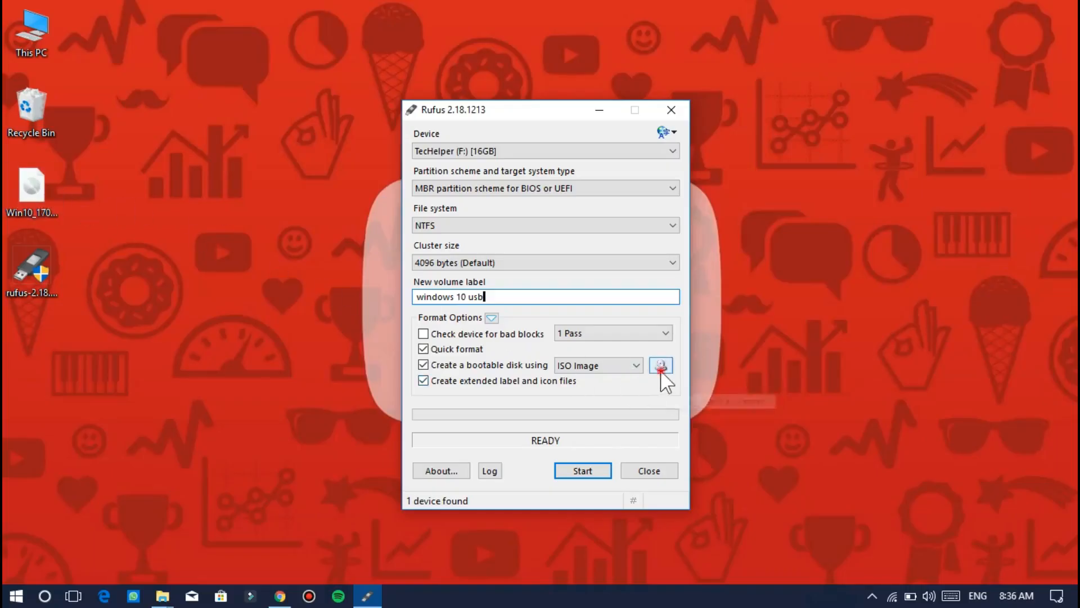
click(659, 365)
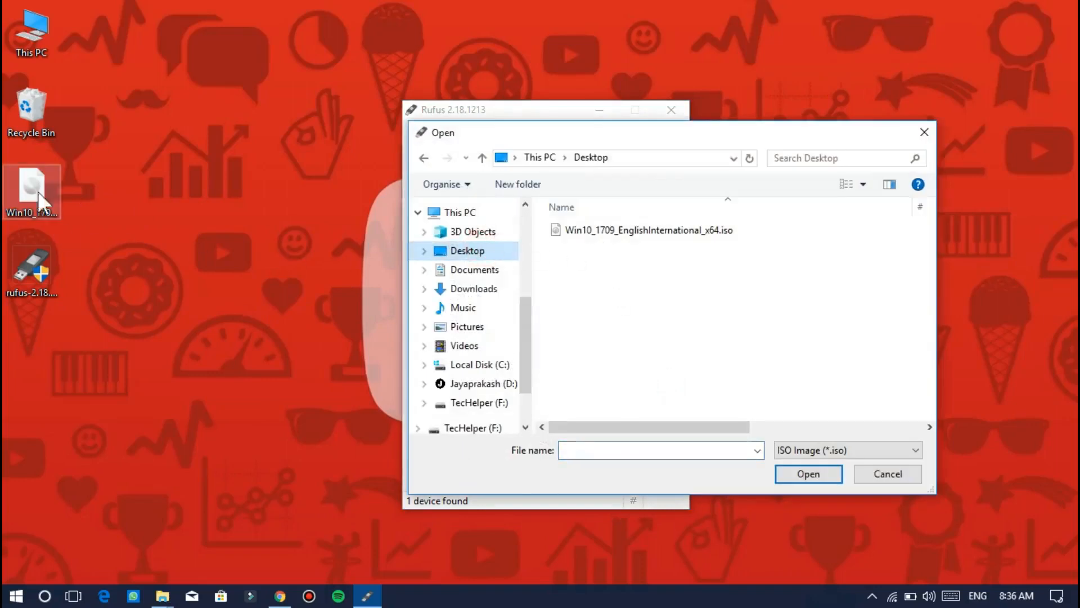
click(648, 229)
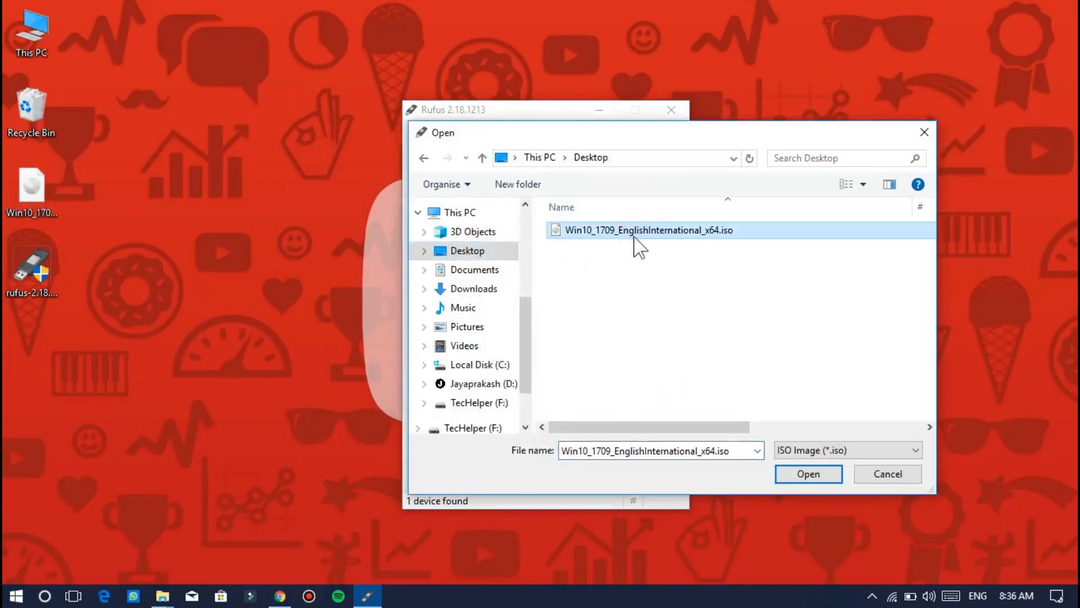
click(808, 473)
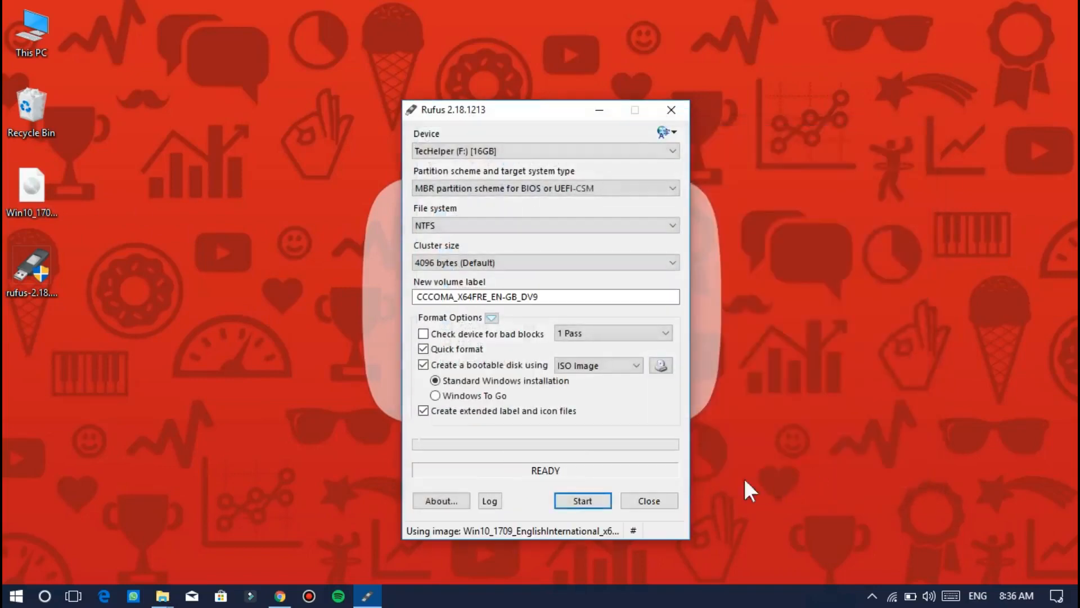
mouse_move(538, 431)
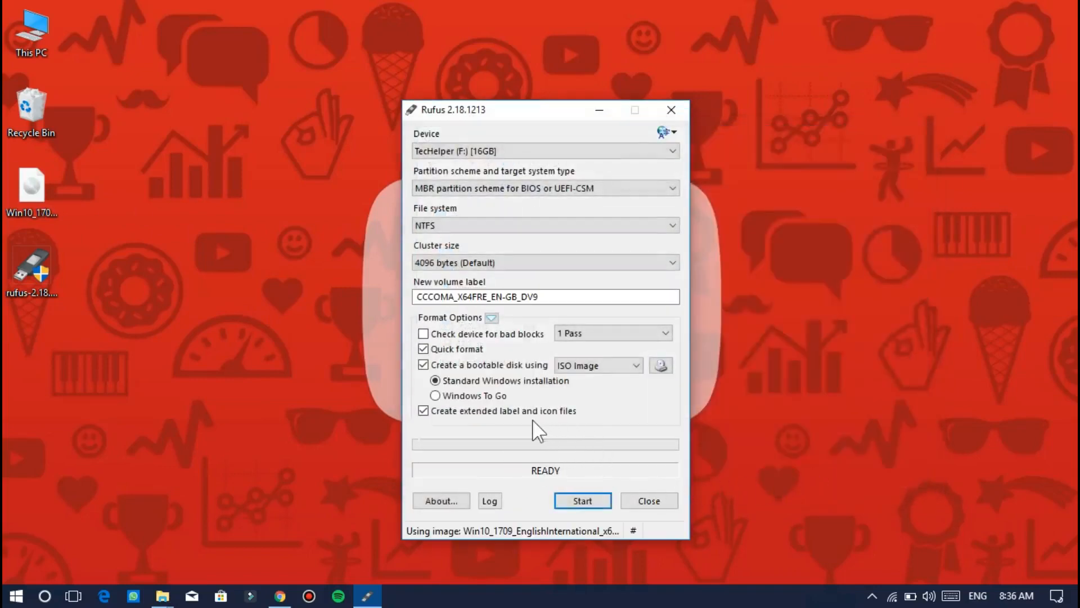
mouse_move(510, 389)
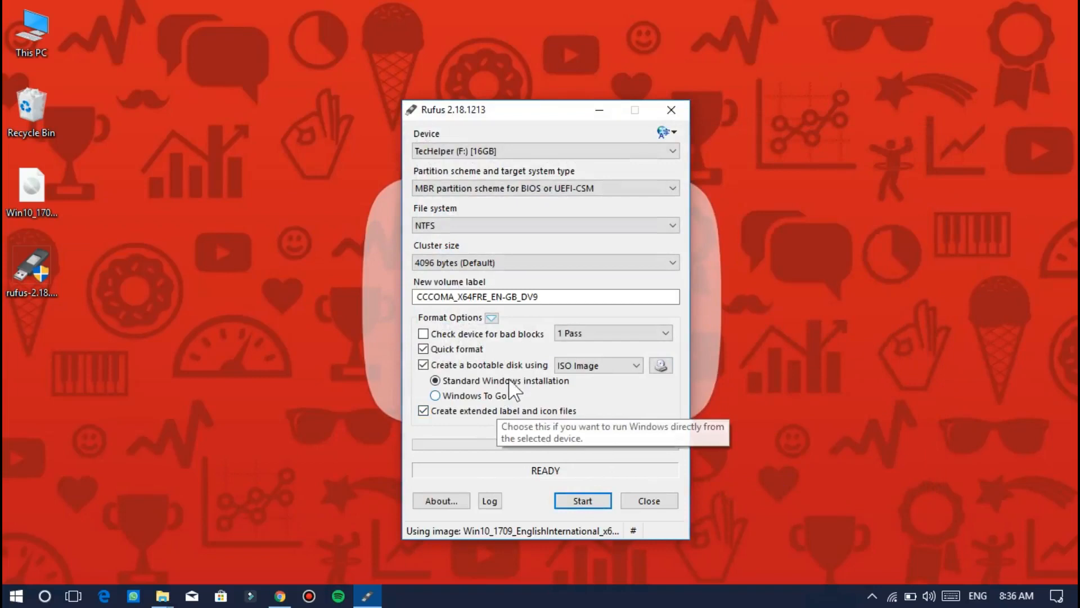
mouse_move(507, 405)
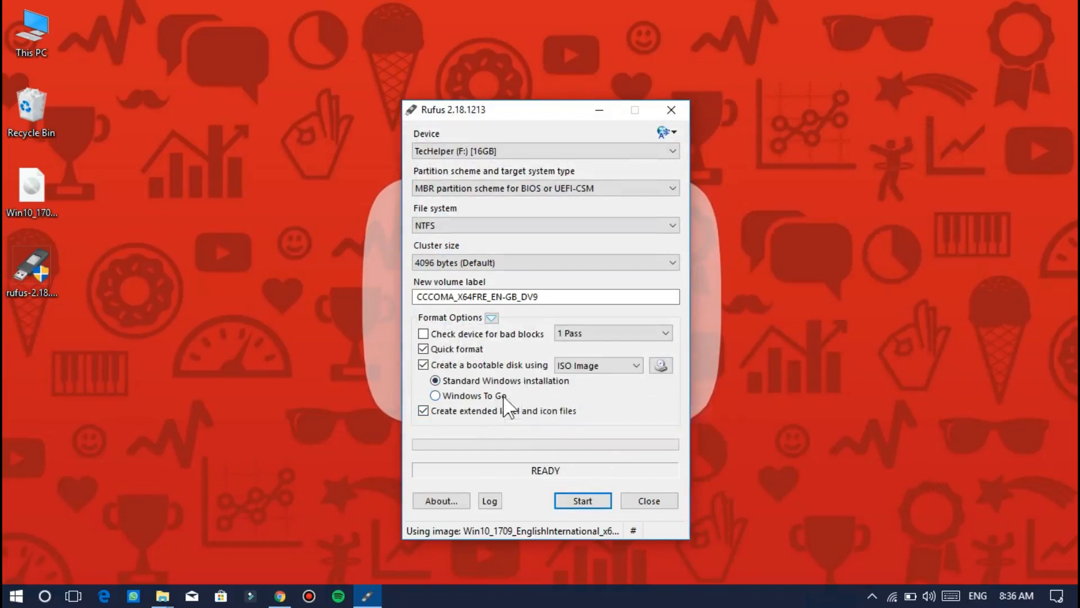
mouse_move(555, 426)
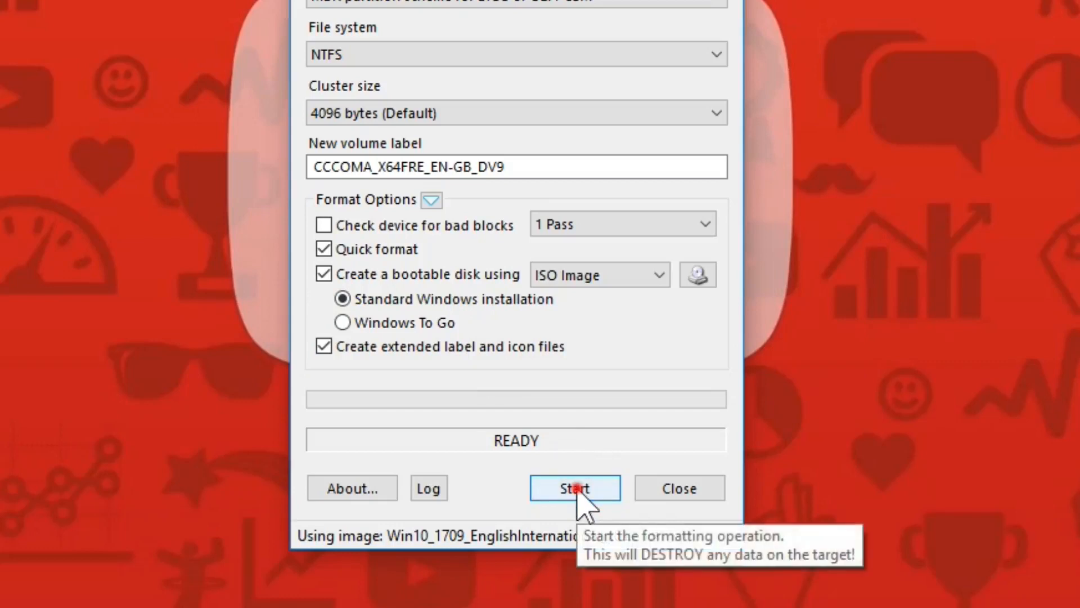
Write the image to the drive, accepting data erasure, and close Rufus once done
click(574, 487)
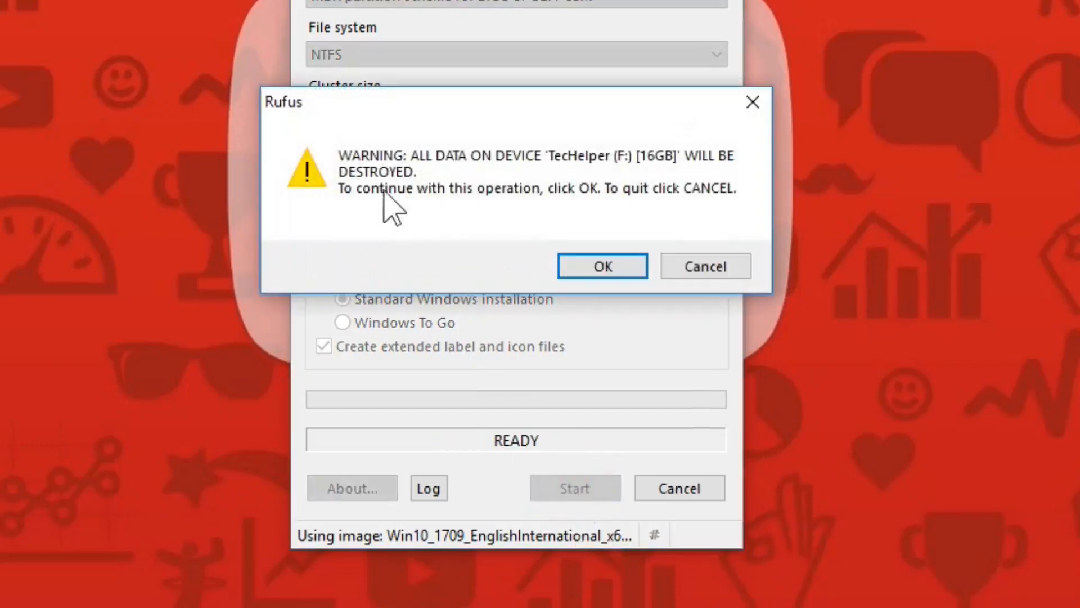
mouse_move(648, 276)
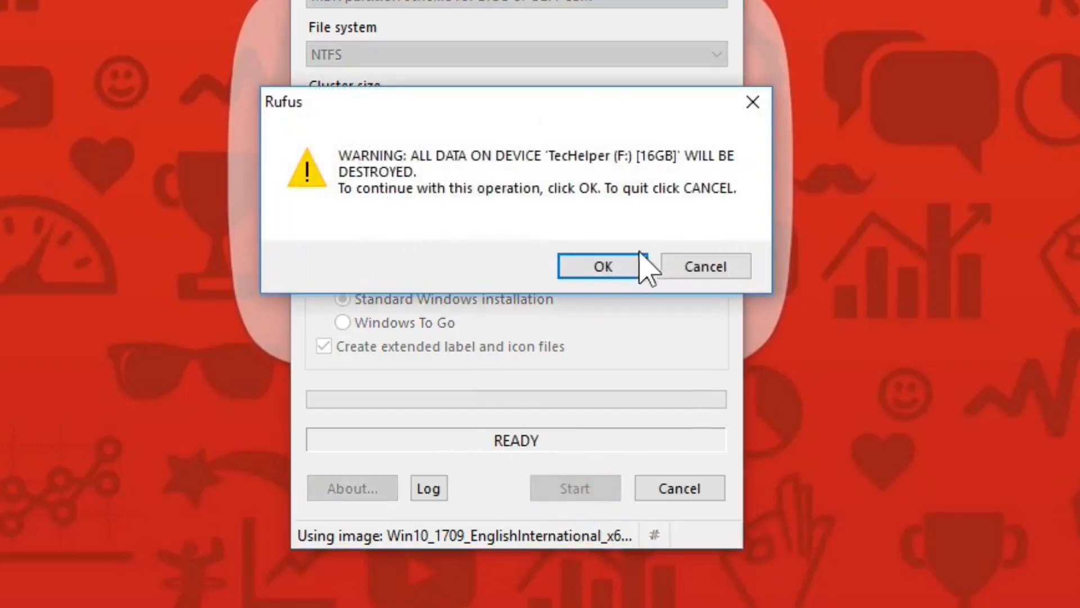
click(601, 265)
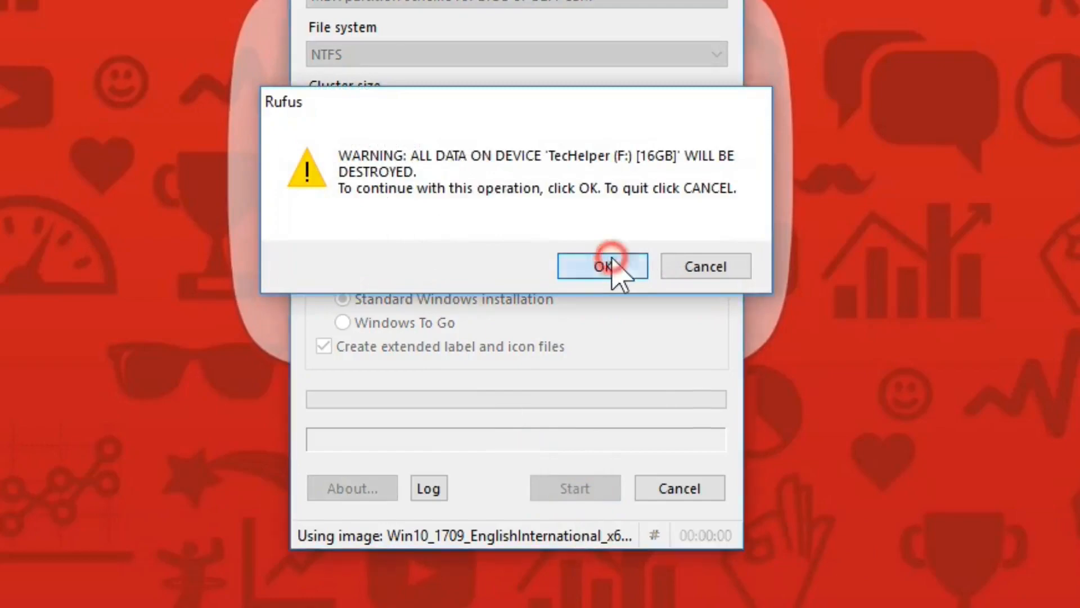
click(602, 266)
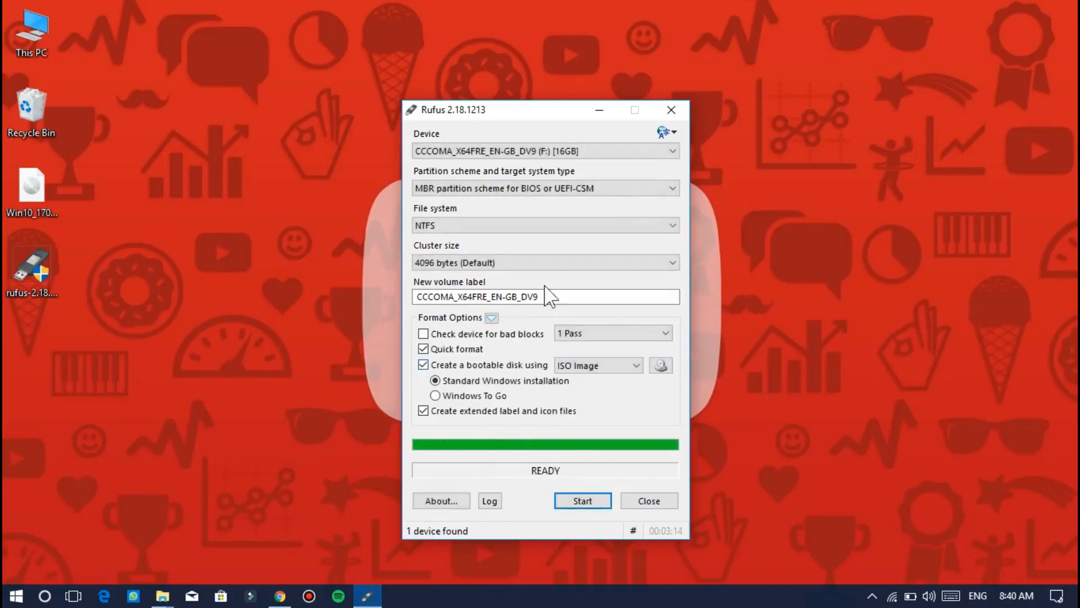
triple_click(503, 296)
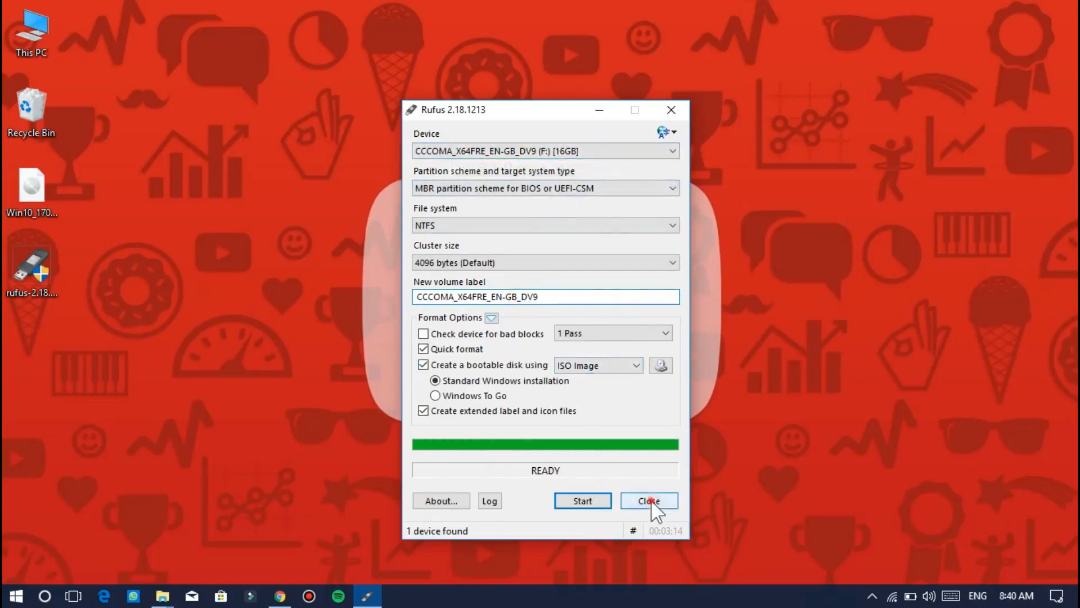
click(648, 499)
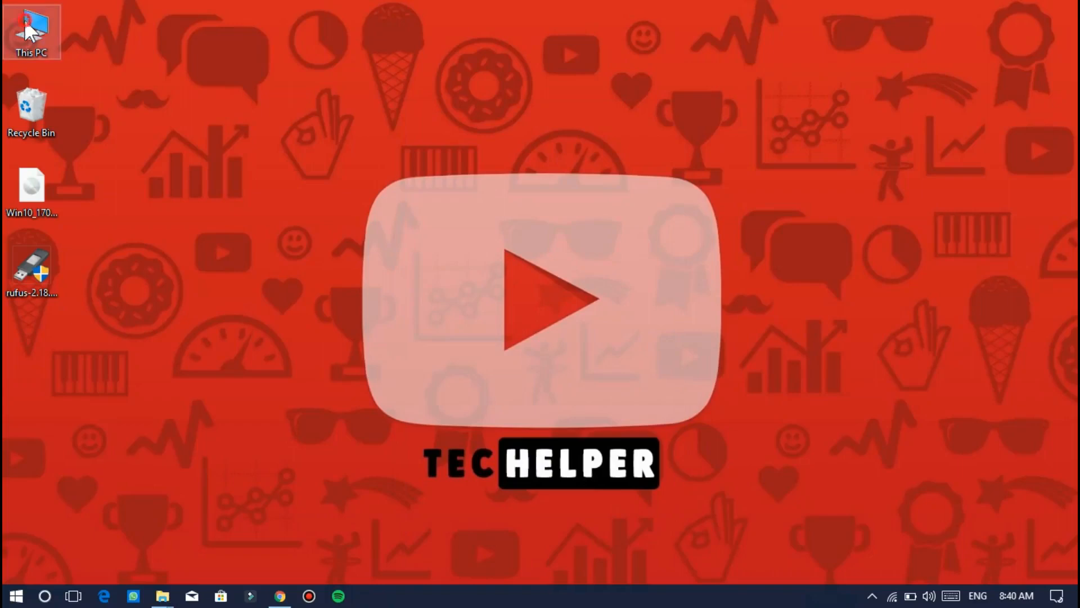
Browse the CCCOMA_X64FRE_EN-GB_DV9 (F:) drive to see boot, efi, sources and setup.exe
double_click(32, 32)
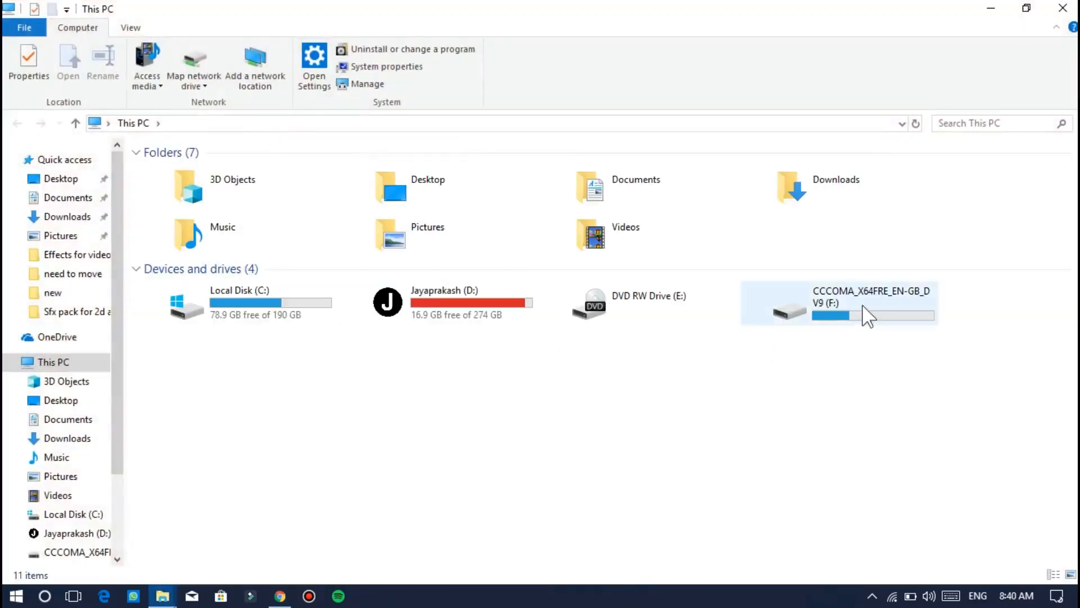
double_click(838, 303)
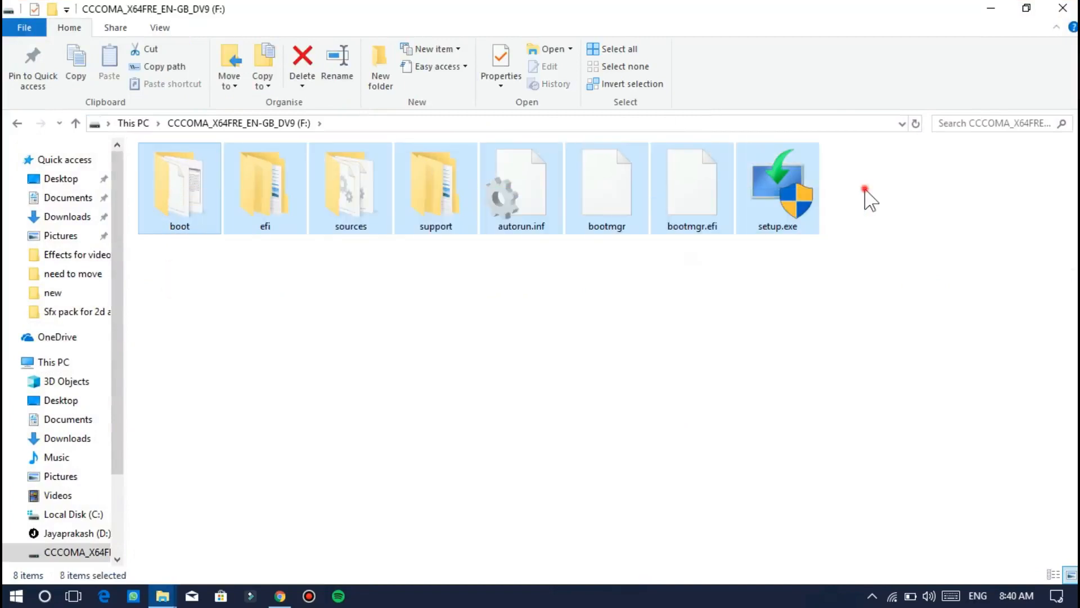
click(52, 361)
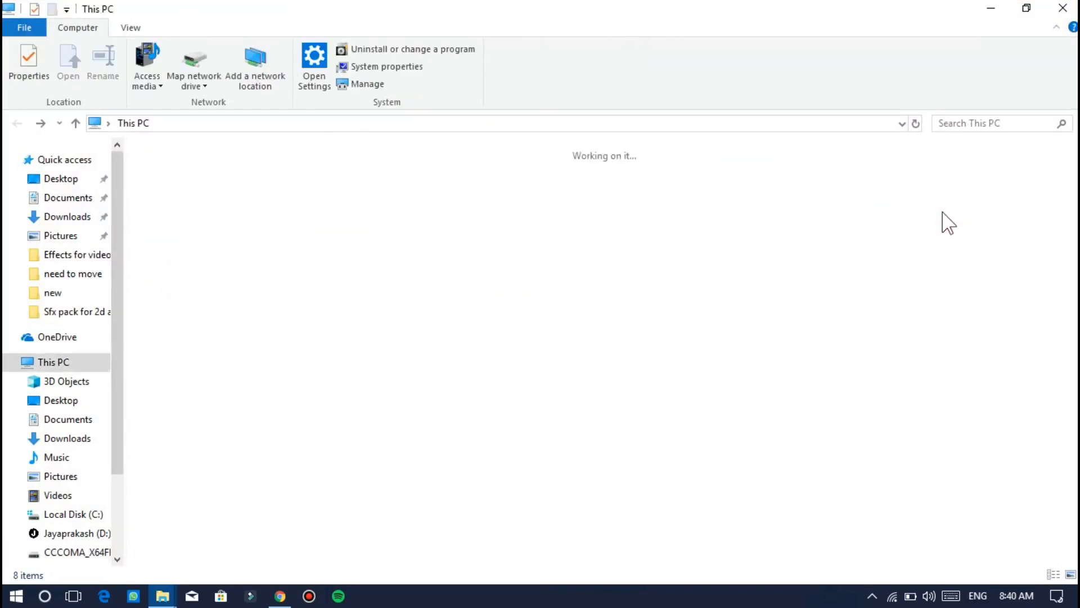
click(838, 303)
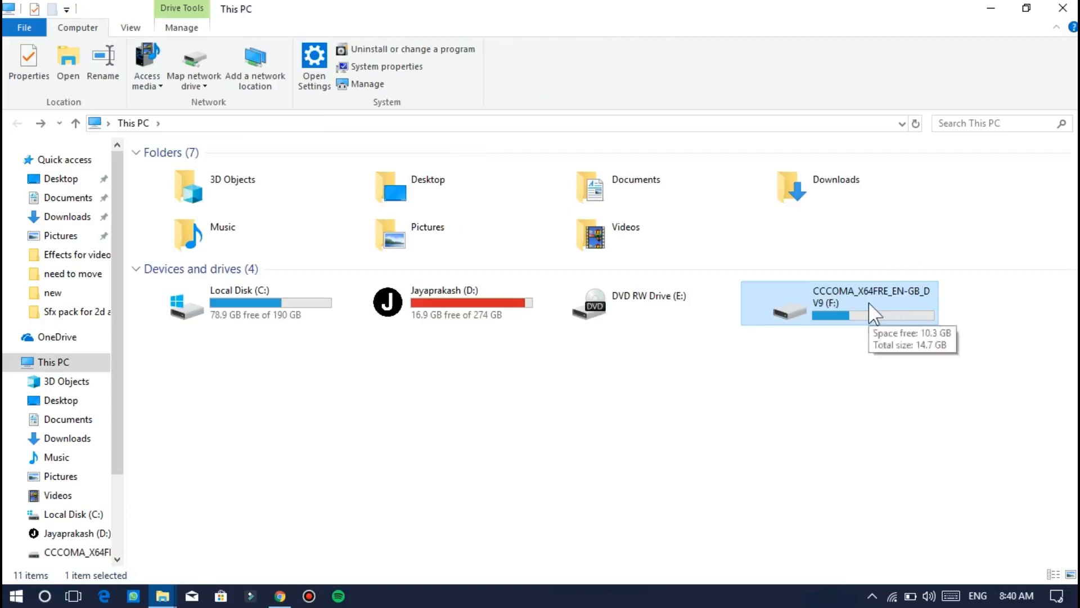
right_click(837, 303)
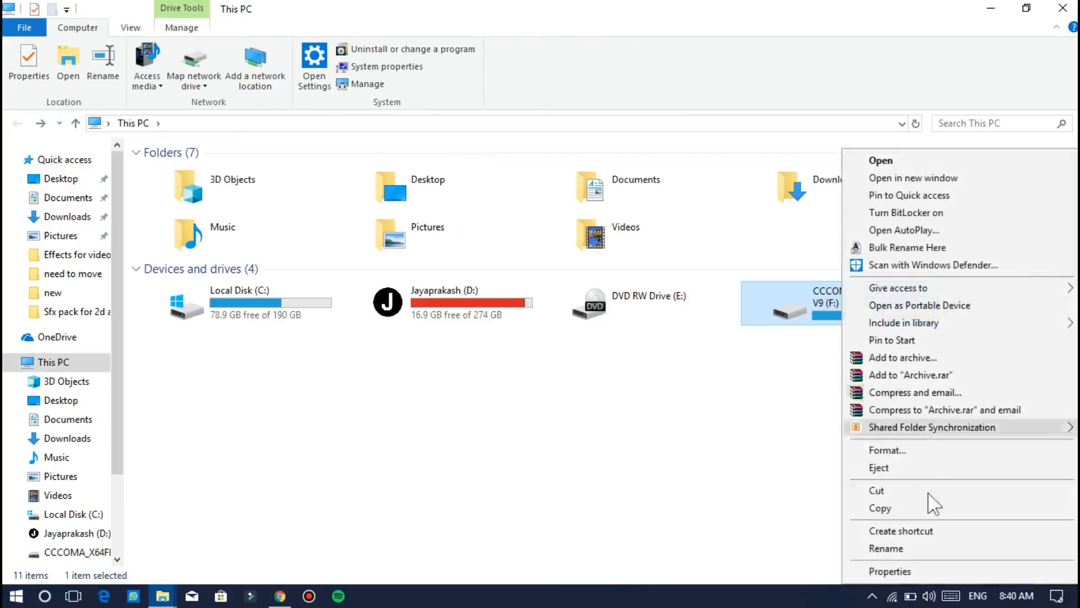